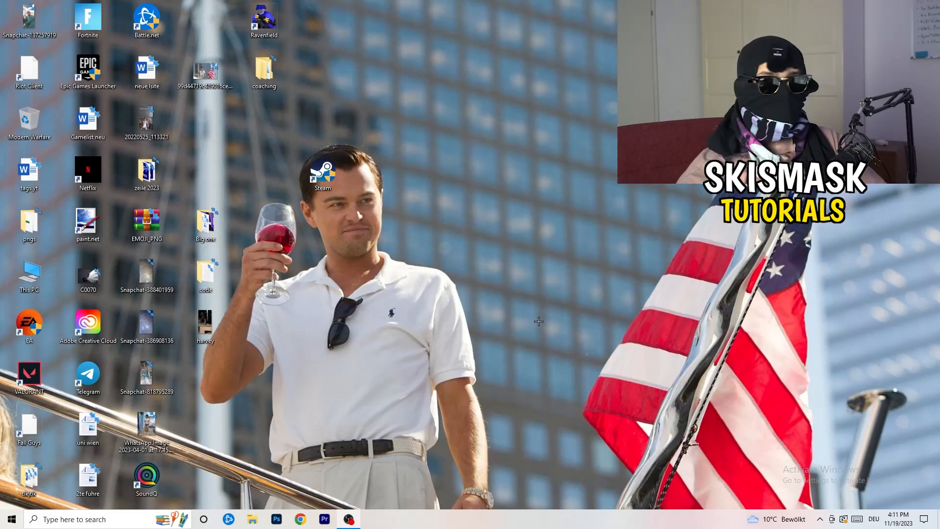
pyautogui.moveTo(474, 243)
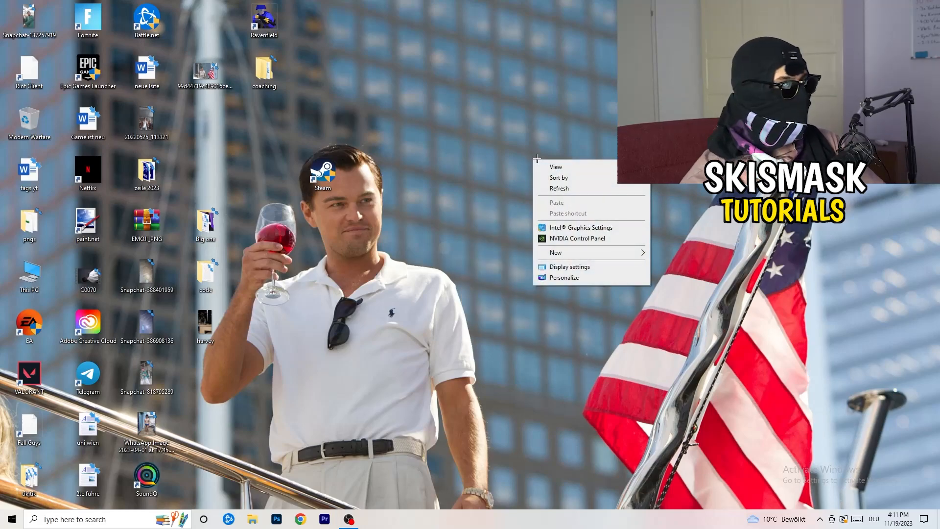
pyautogui.moveTo(588, 231)
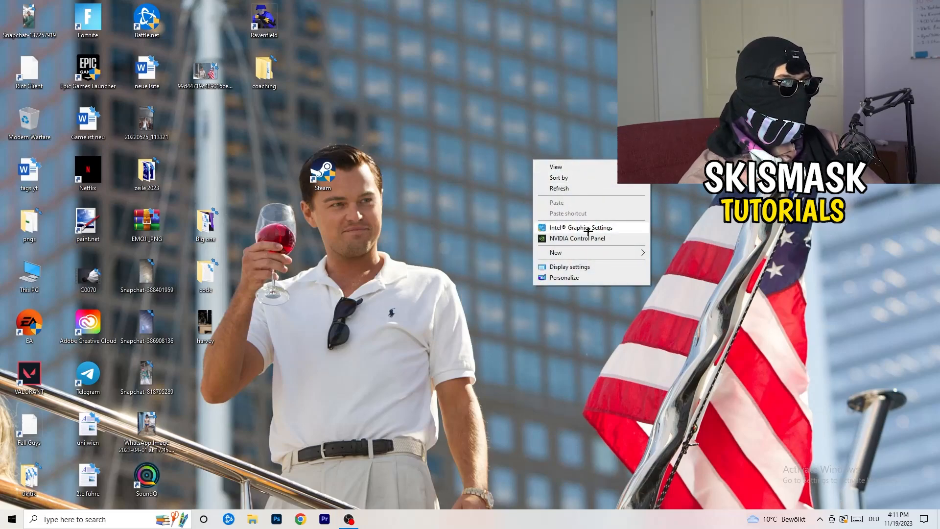
# Step: Launch NVIDIA Control Panel from the desktop context menu
pyautogui.click(633, 351)
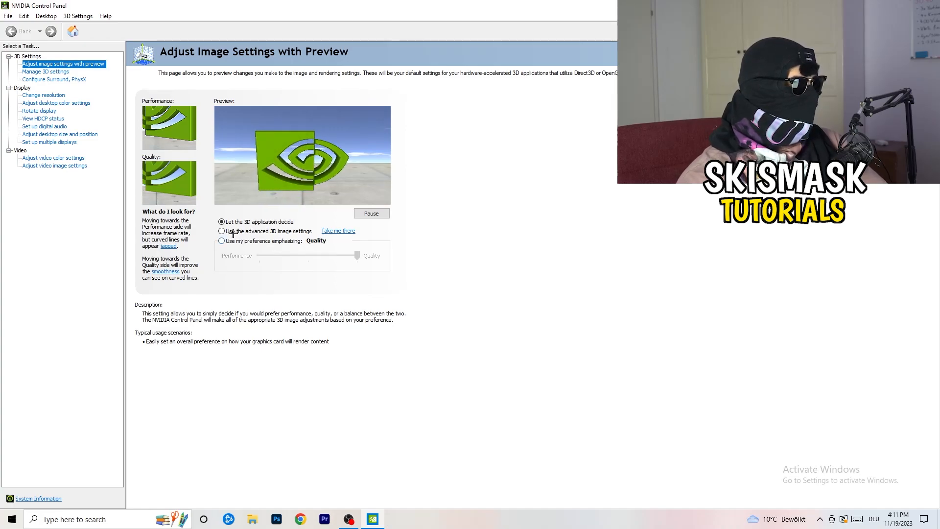
pyautogui.click(221, 231)
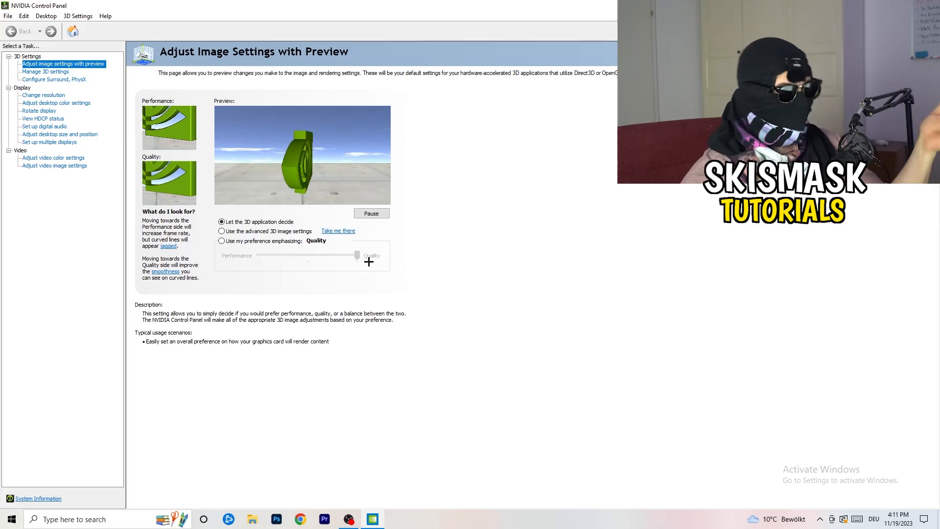
pyautogui.moveTo(358, 254); pyautogui.dragTo(302, 257)
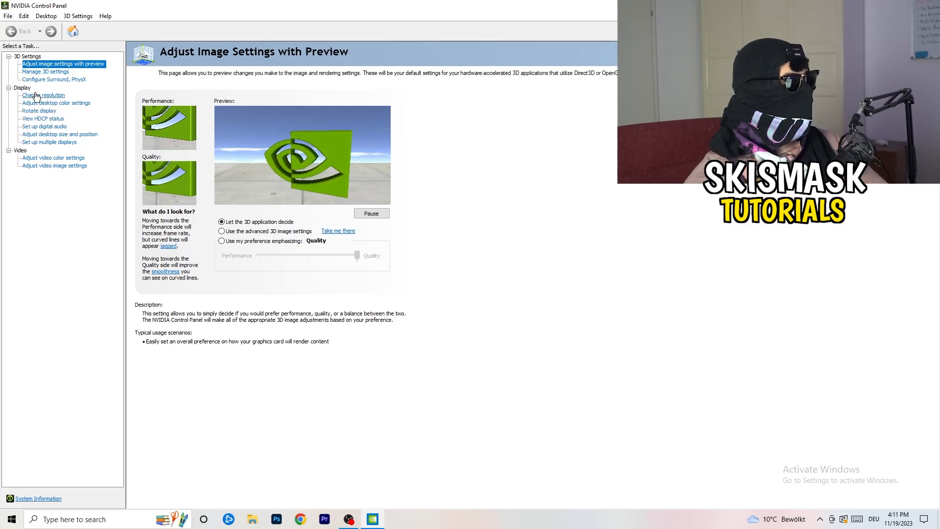
# Step: View the Change resolution page in the NVIDIA task tree before closing the panel
pyautogui.click(42, 95)
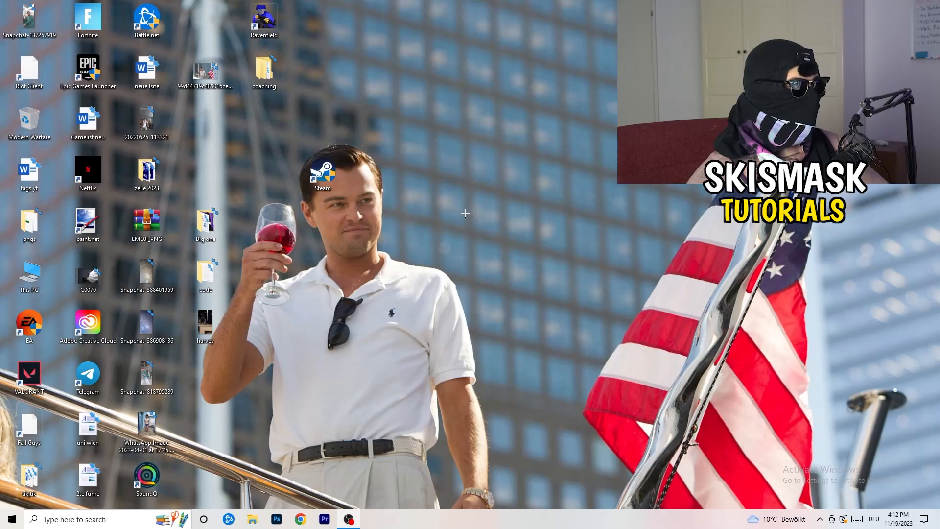
# Step: Reach Settings > System > Display and keep scaling at 100% (Recommended) with 1920 × 1080
pyautogui.click(10, 519)
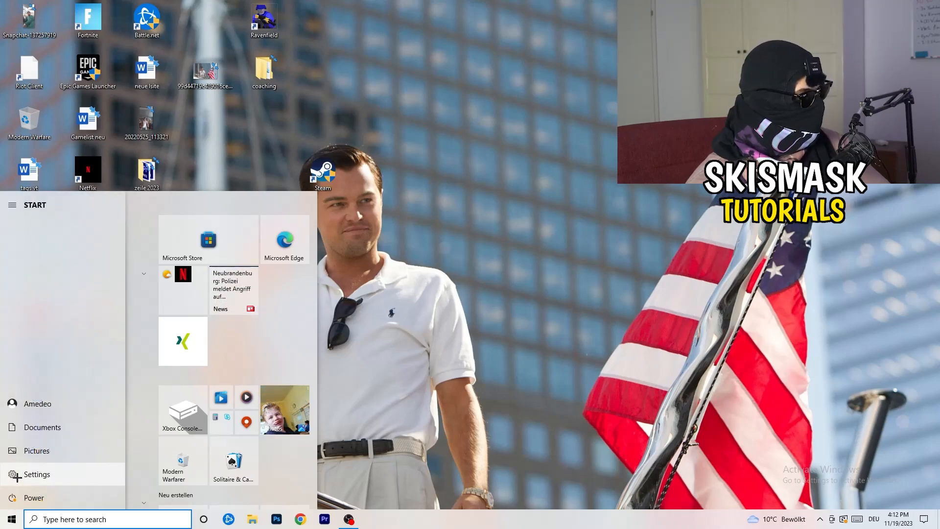
pyautogui.click(36, 473)
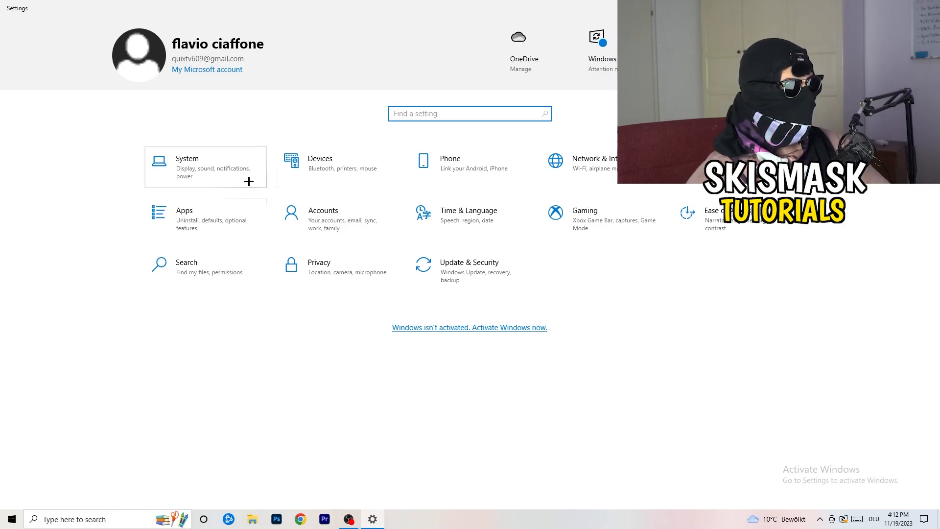
pyautogui.click(186, 166)
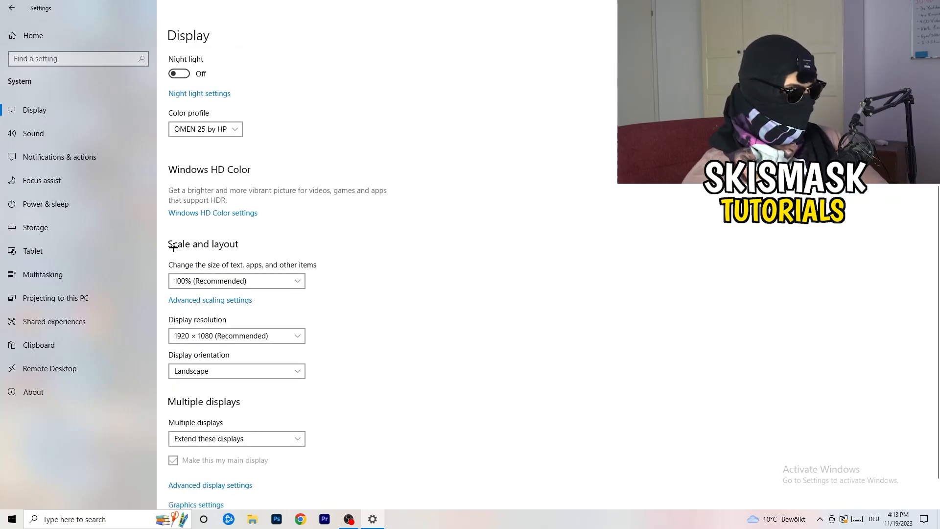
pyautogui.moveTo(487, 303)
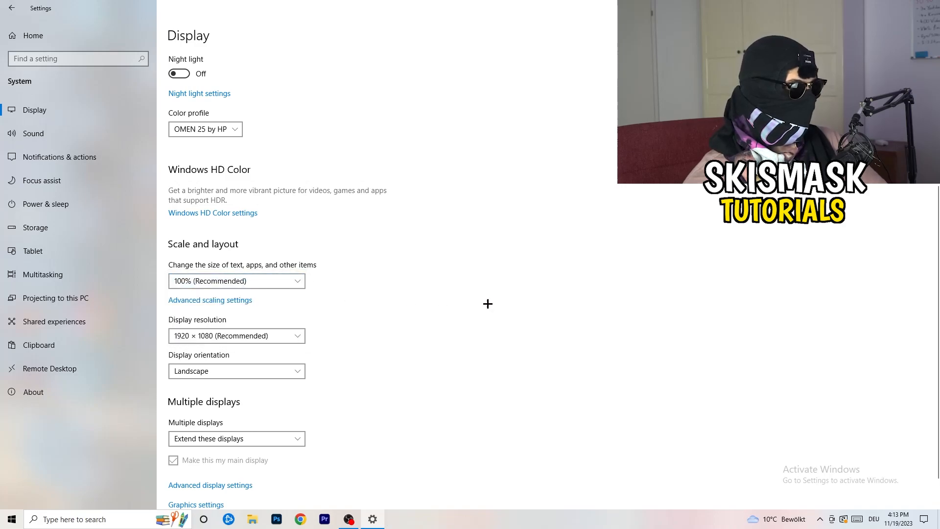
pyautogui.click(236, 281)
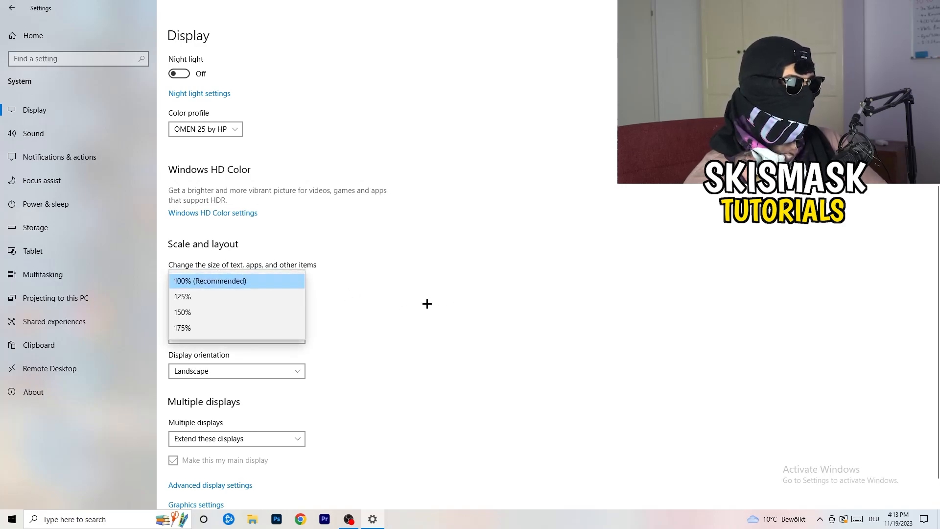
pyautogui.click(211, 281)
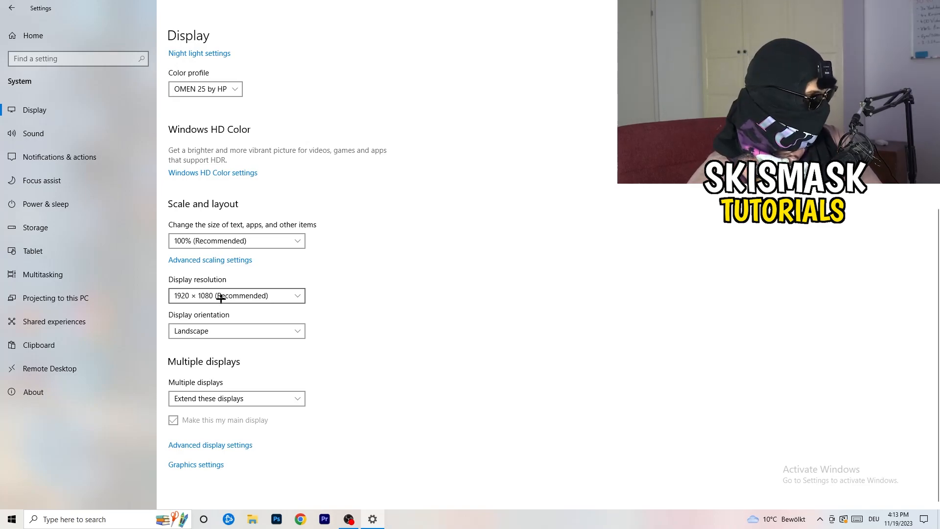
# Step: Show Power & sleep, review the additional power plans and close the Power Options window
pyautogui.click(45, 203)
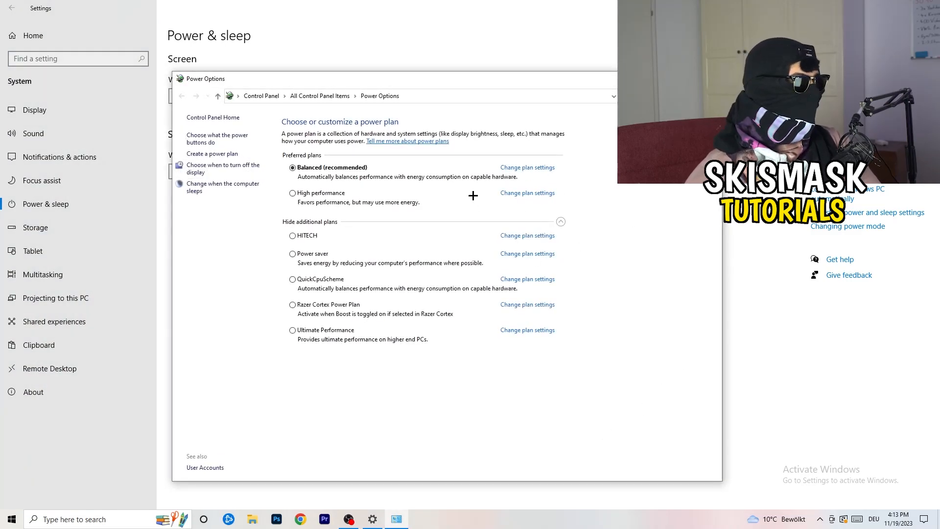
pyautogui.click(560, 221)
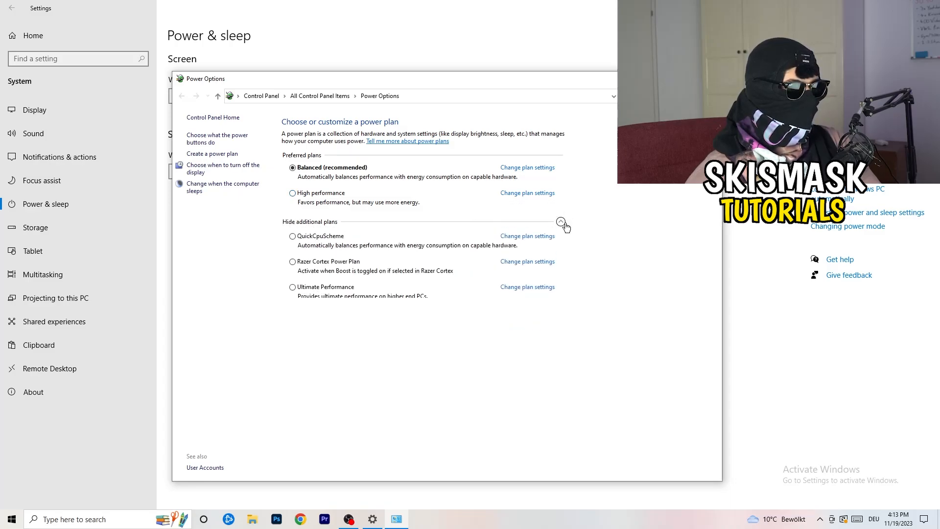
pyautogui.click(560, 221)
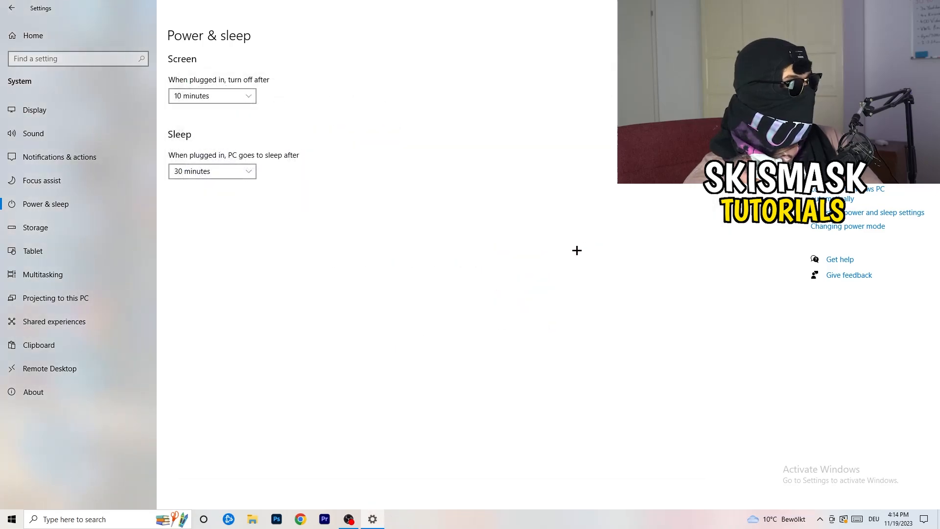
# Step: Show the Storage Sense configuration and keep recycle bin cleanup at 14 days, Downloads at 60
pyautogui.click(35, 227)
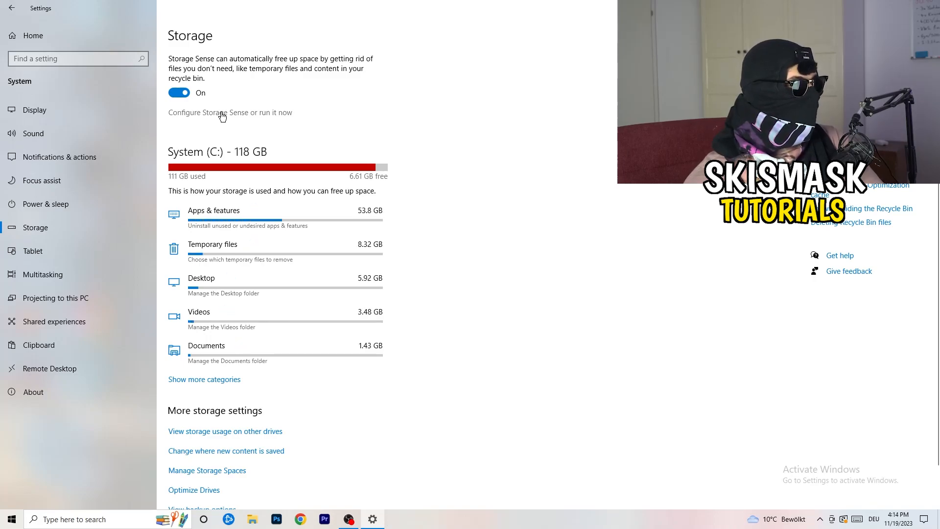
pyautogui.click(229, 112)
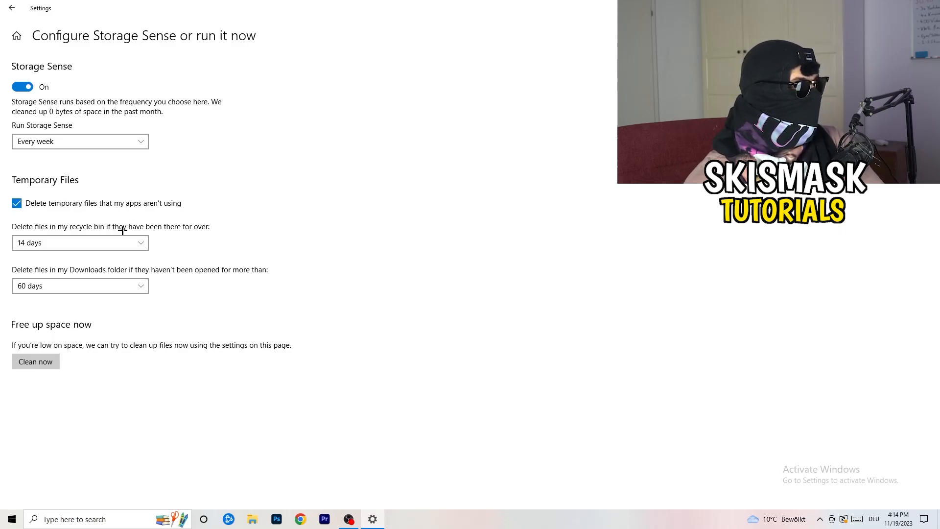
pyautogui.click(80, 241)
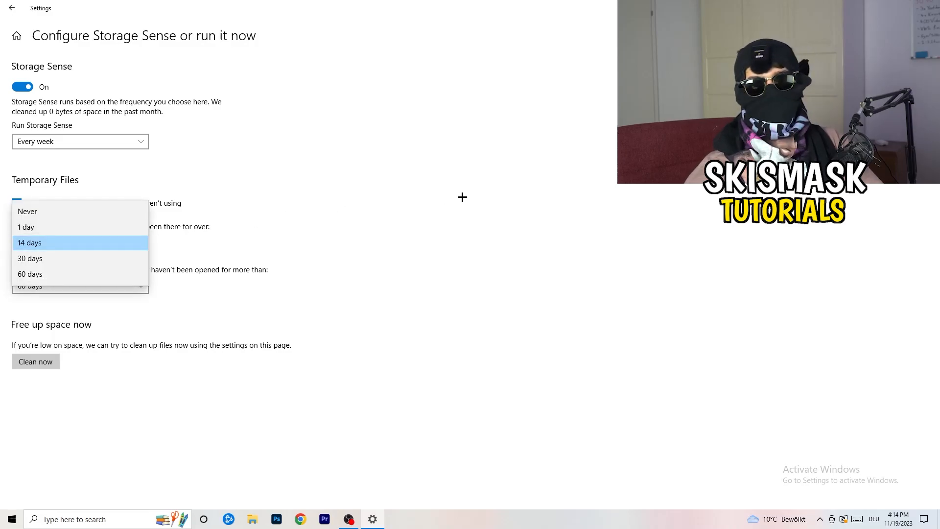
pyautogui.click(29, 242)
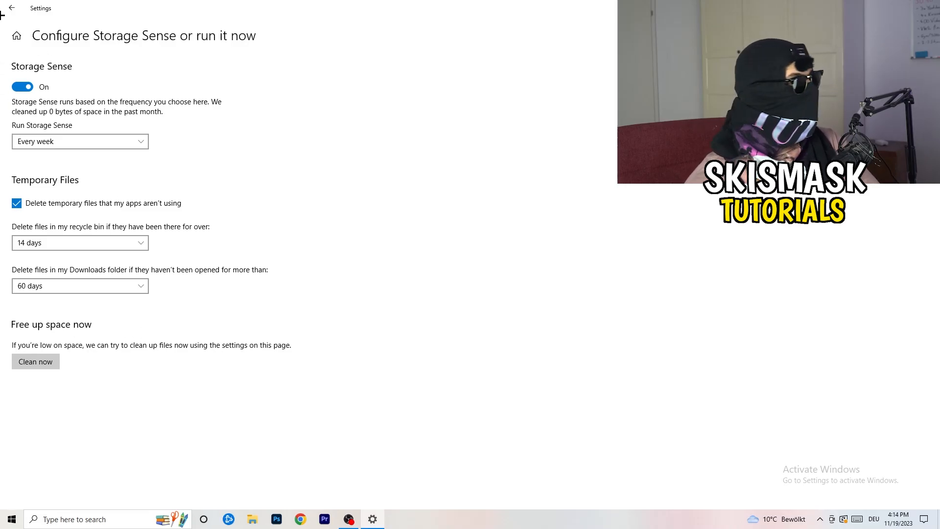
# Step: From Settings home go to Gaming and show the Game Mode page to confirm it is on
pyautogui.click(12, 8)
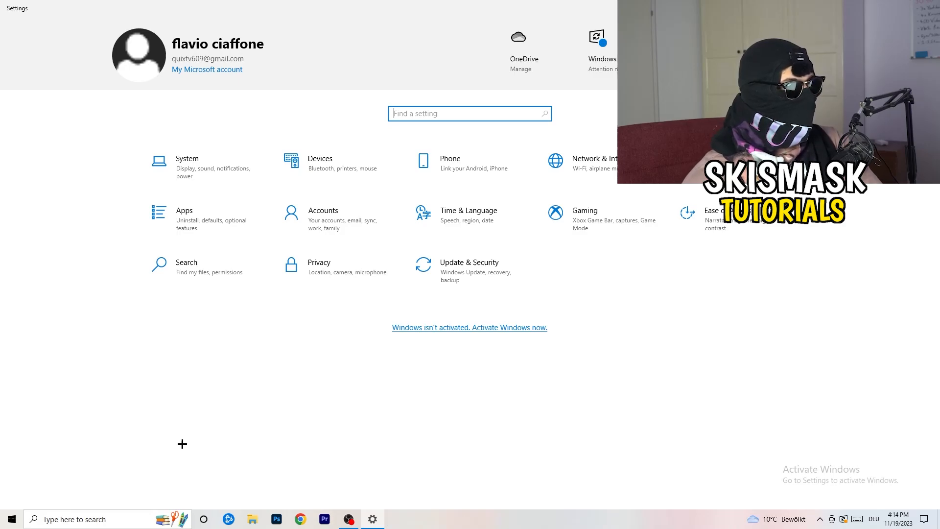
pyautogui.click(584, 215)
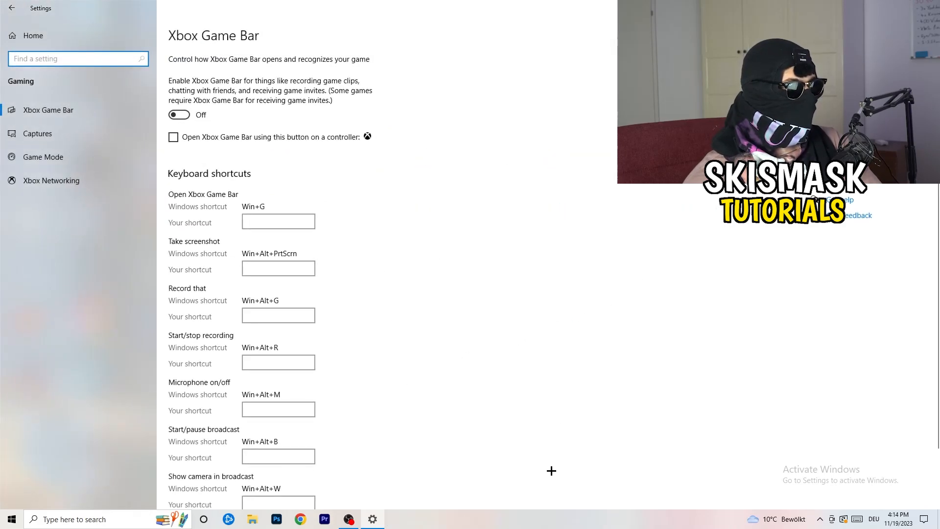
pyautogui.moveTo(389, 303)
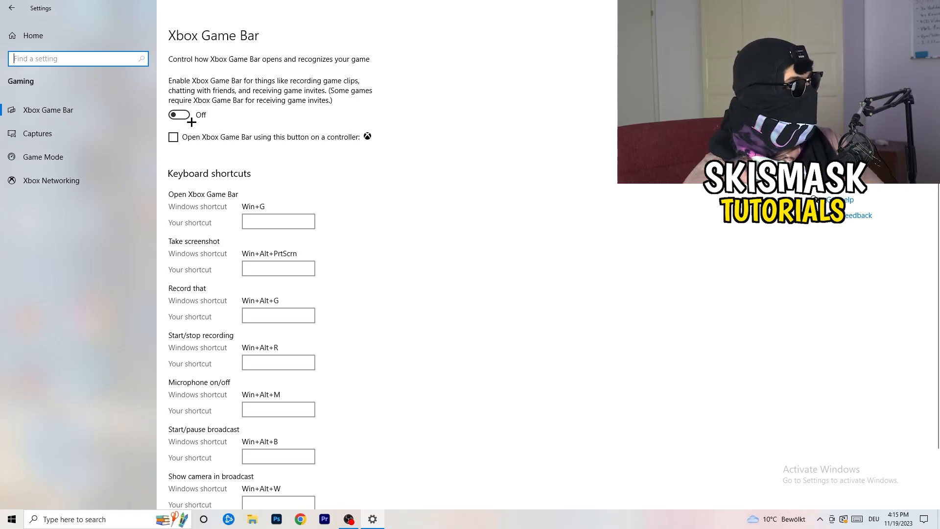
pyautogui.click(36, 133)
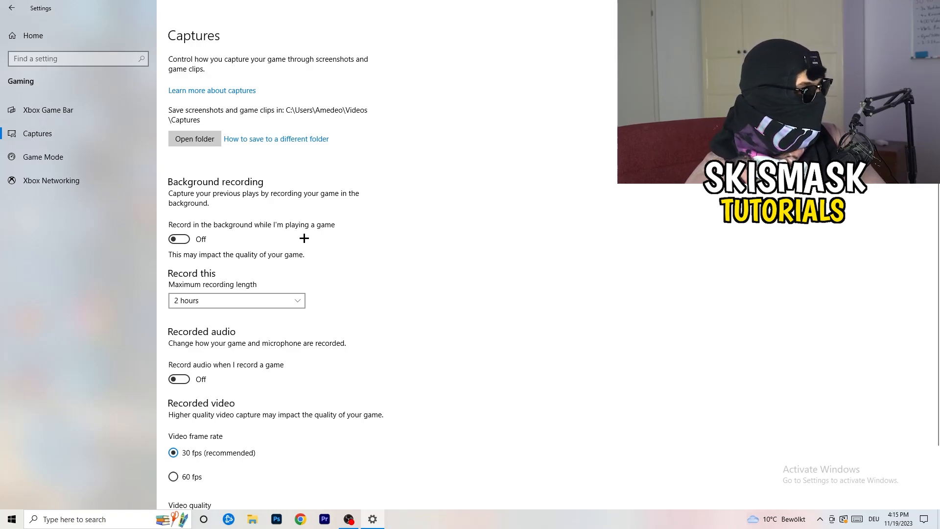
pyautogui.scroll(-3)
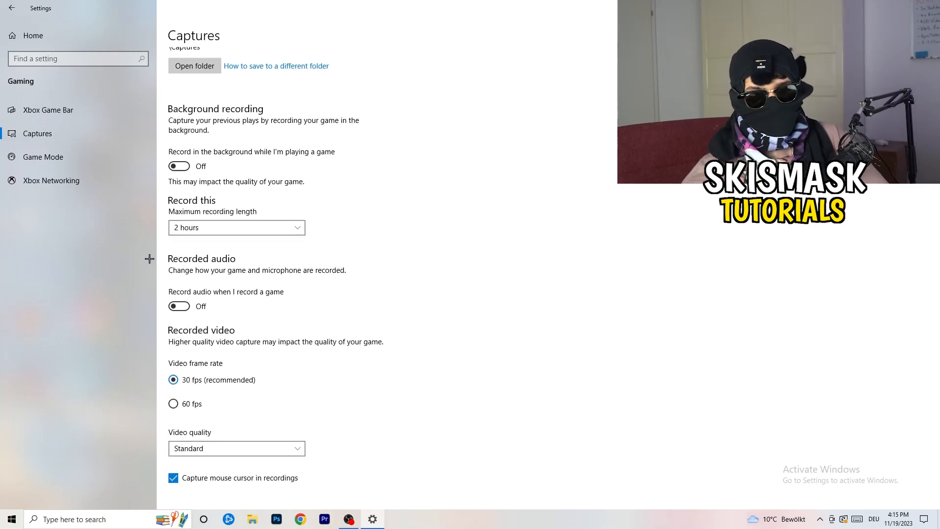
pyautogui.click(42, 157)
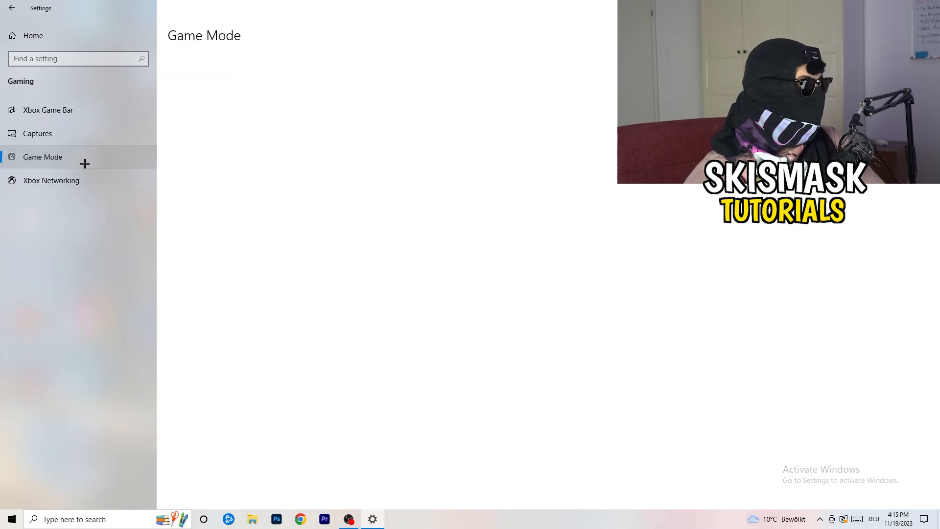
pyautogui.click(42, 156)
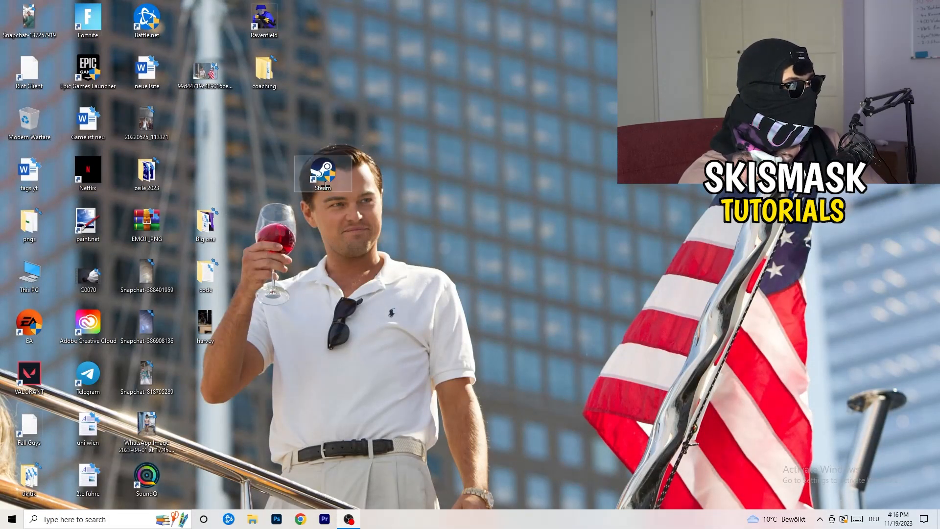
# Step: Set the Steam shortcut's Compatibility properties to Windows 8 mode and Run as administrator
pyautogui.moveTo(322, 174); pyautogui.dragTo(499, 174)
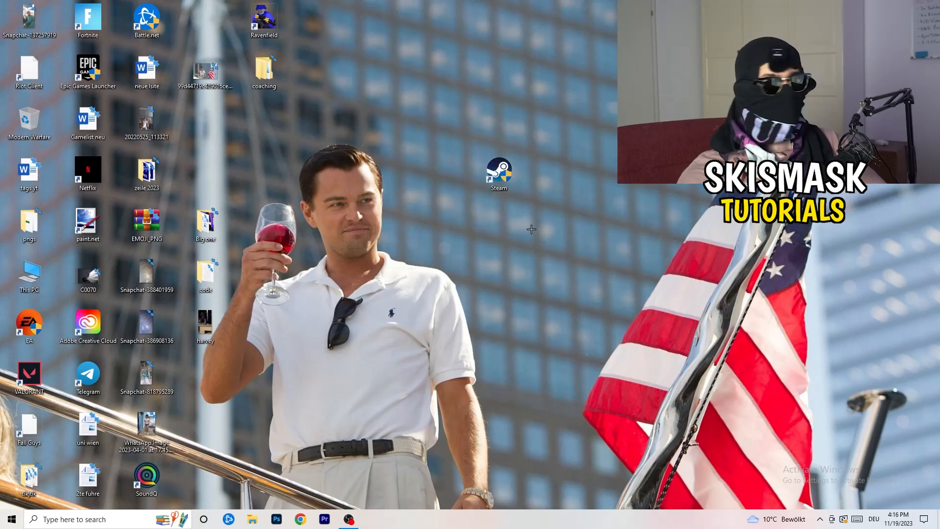
pyautogui.rightClick(498, 174)
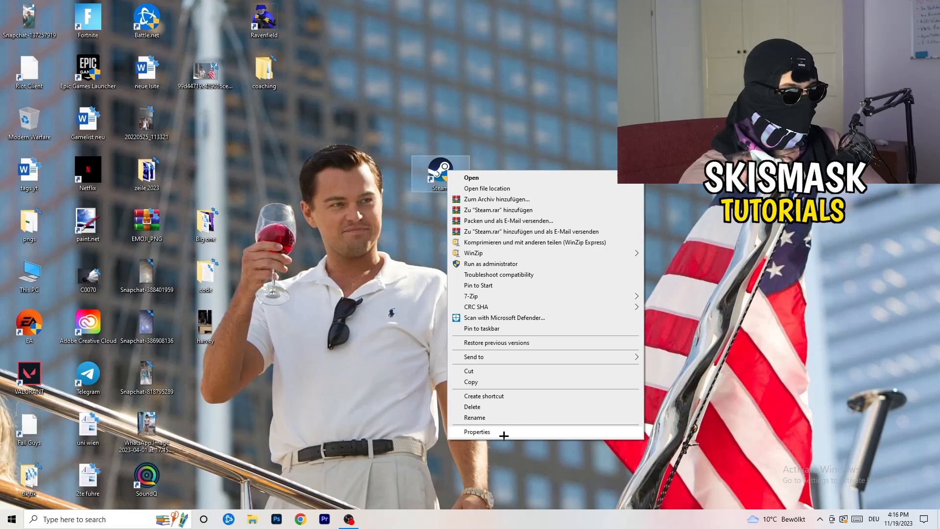
pyautogui.click(477, 431)
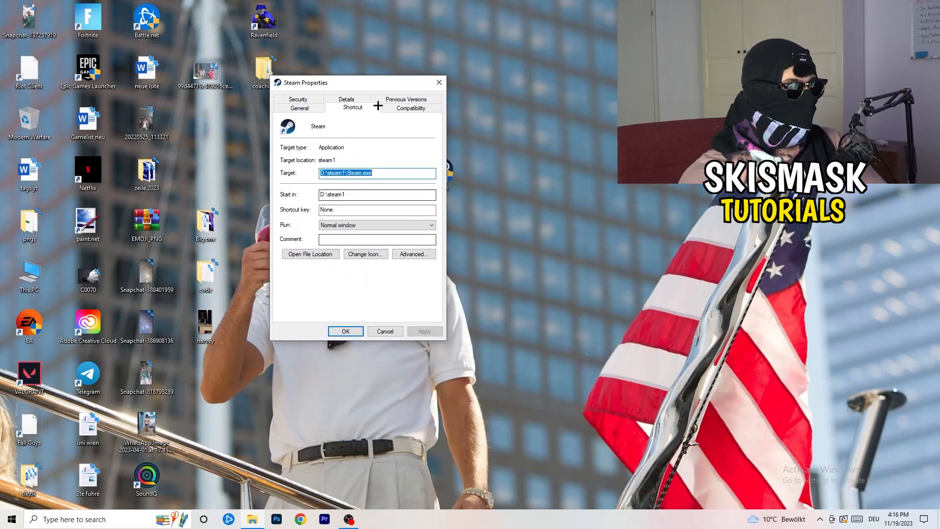
pyautogui.click(411, 108)
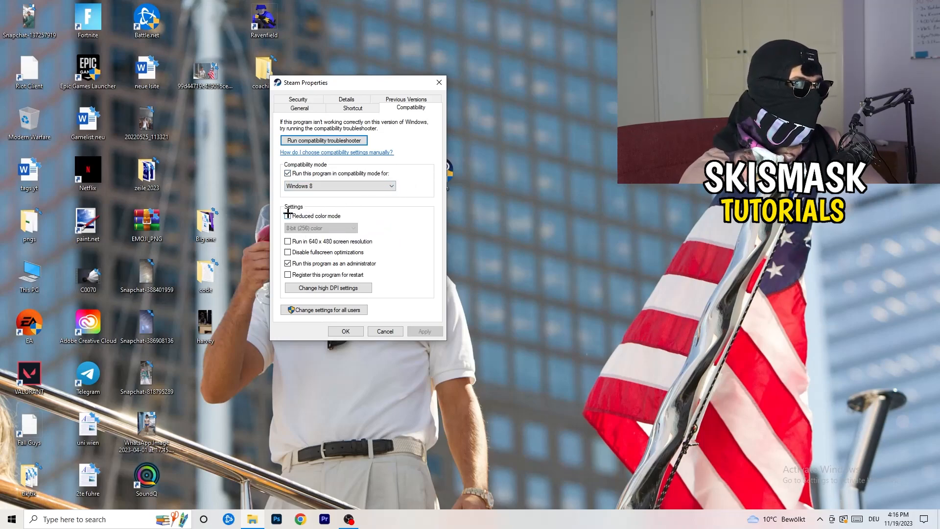
pyautogui.click(288, 216)
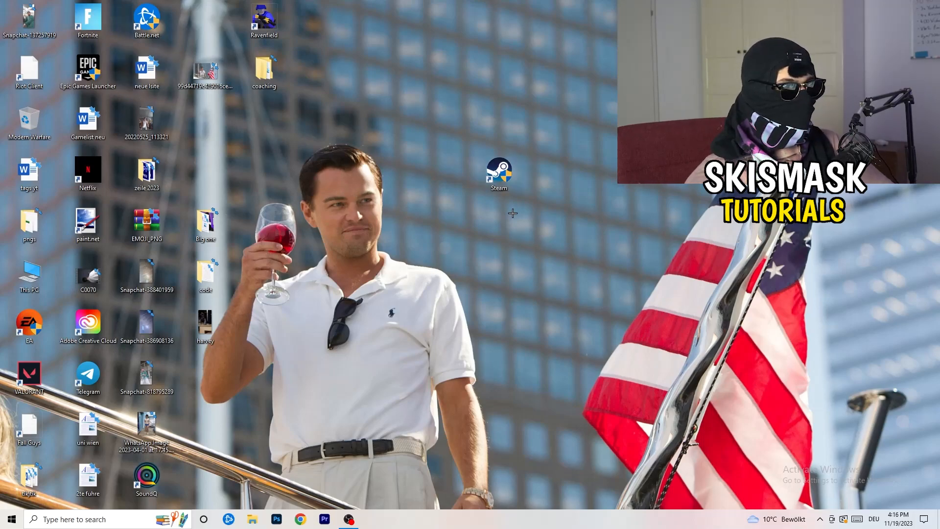
pyautogui.rightClick(498, 173)
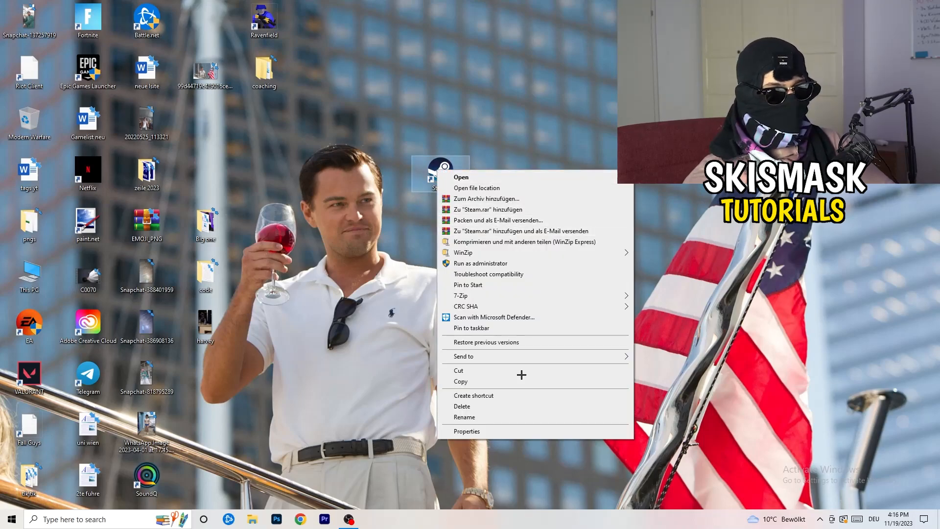
pyautogui.click(466, 431)
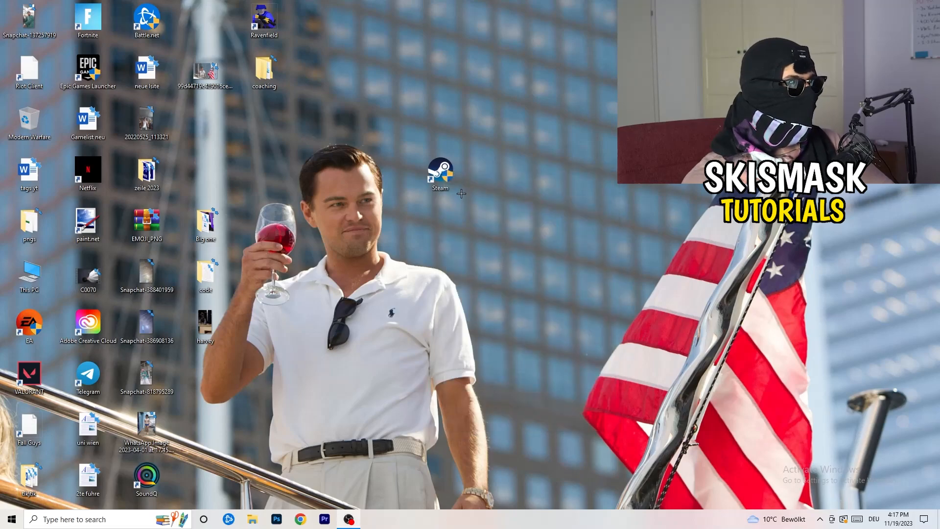
# Step: Put the Steam shortcut back, then launch Task Manager from the taskbar and maximize it
pyautogui.moveTo(440, 170); pyautogui.dragTo(205, 123)
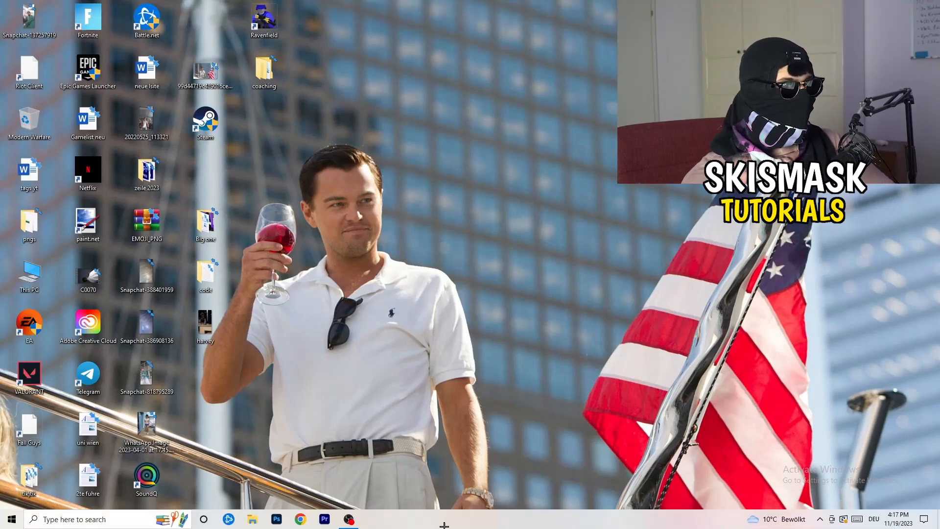
pyautogui.rightClick(443, 518)
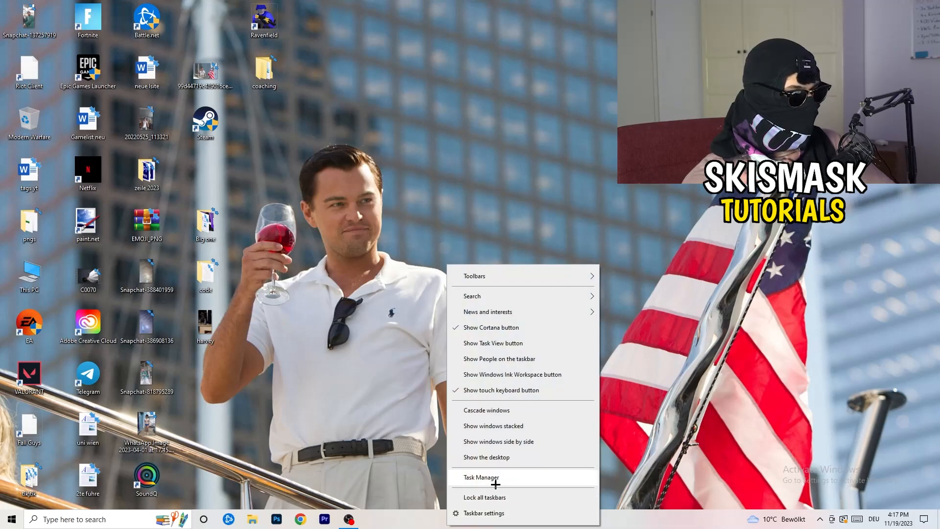
pyautogui.click(480, 477)
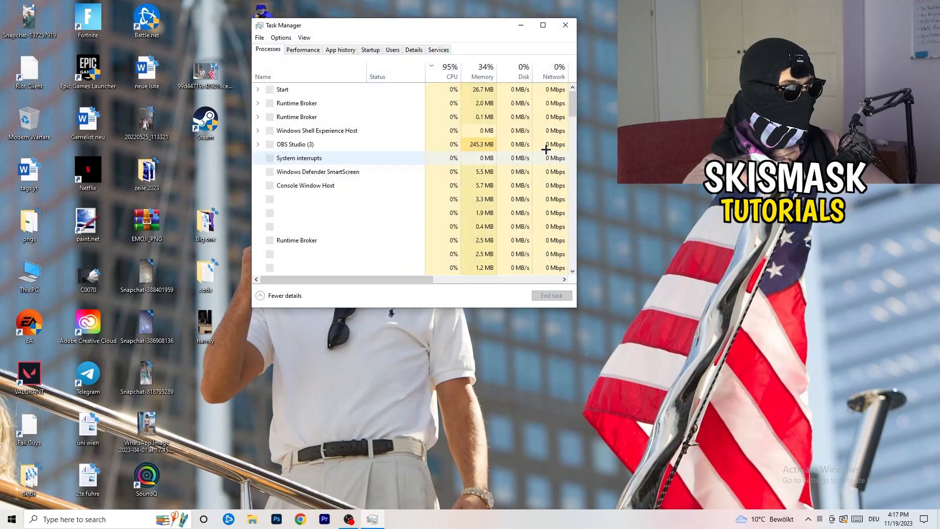
pyautogui.click(542, 25)
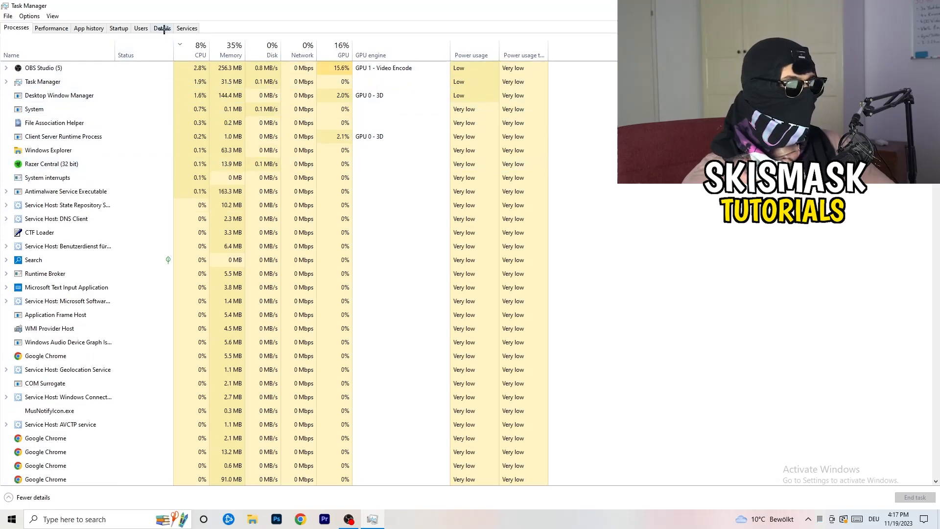
# Step: Show the Details list and bring up Set priority for the Creative Cloud UI Helper process
pyautogui.click(162, 28)
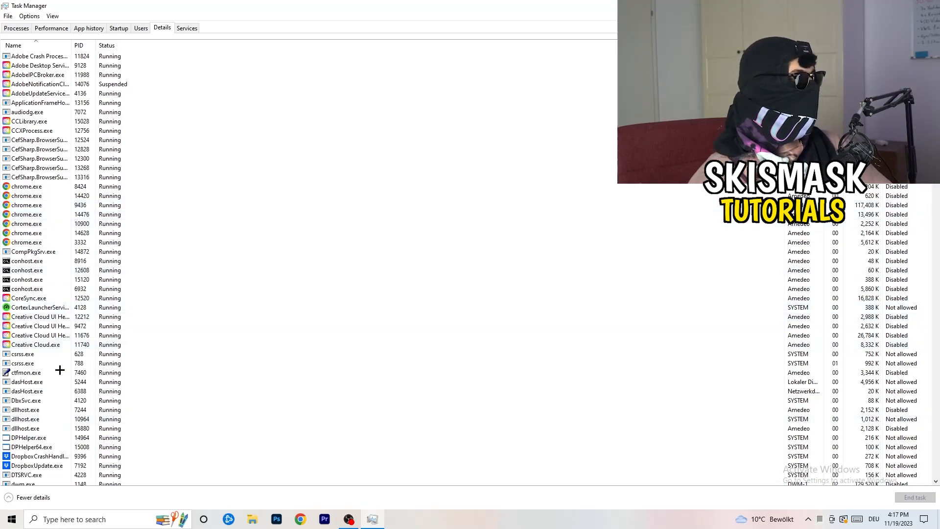
pyautogui.click(39, 325)
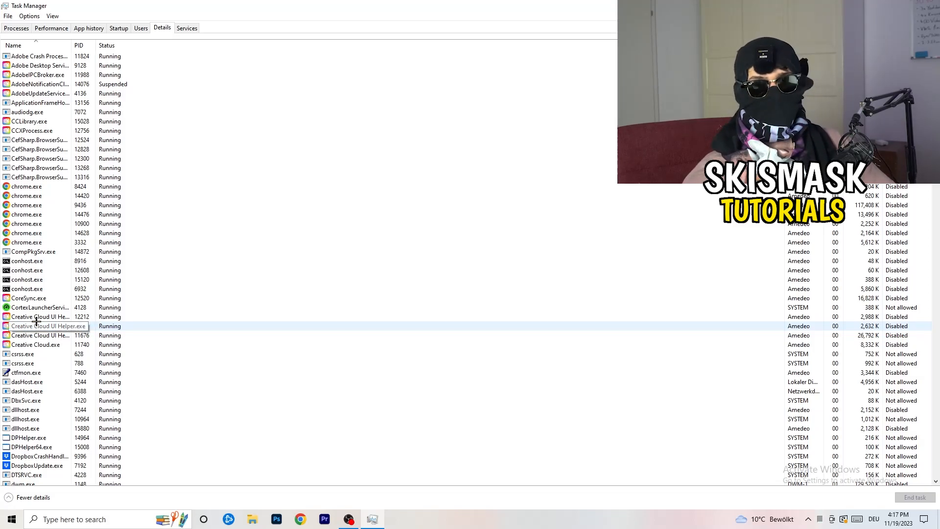
pyautogui.rightClick(40, 316)
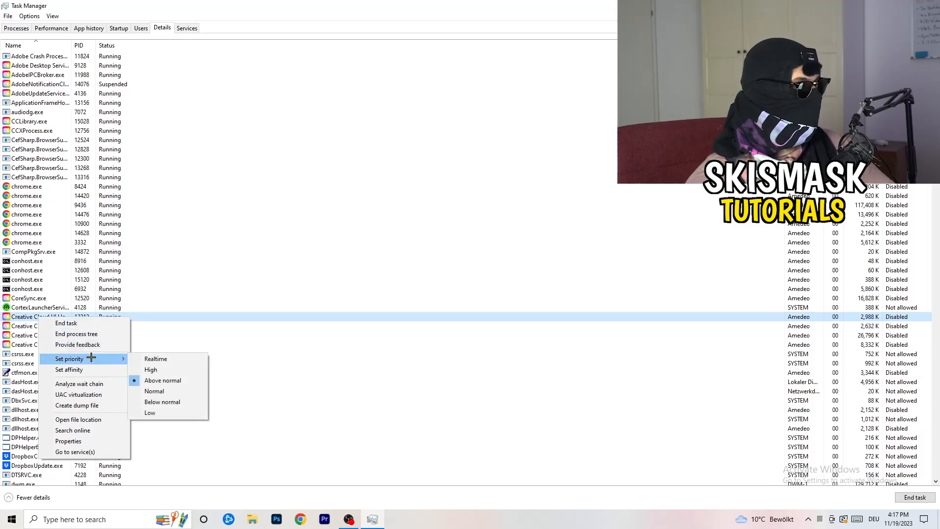
pyautogui.moveTo(154, 369)
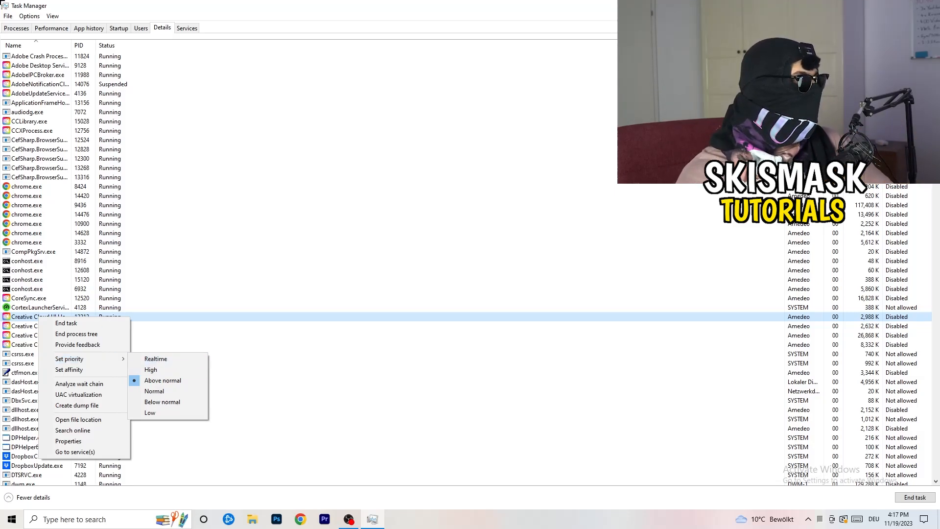
pyautogui.moveTo(119, 24)
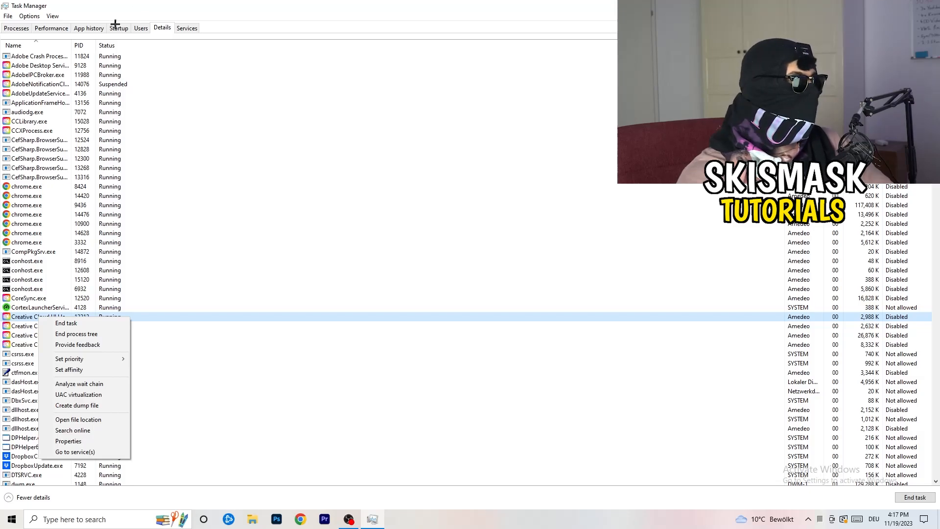
# Step: Show the Startup apps list and disable the Windows Security notification entry
pyautogui.click(118, 27)
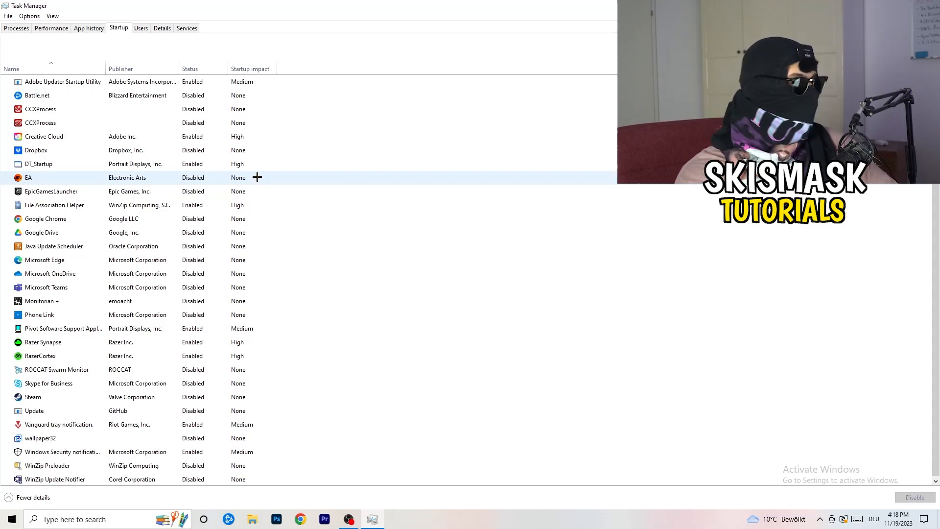
pyautogui.moveTo(169, 120)
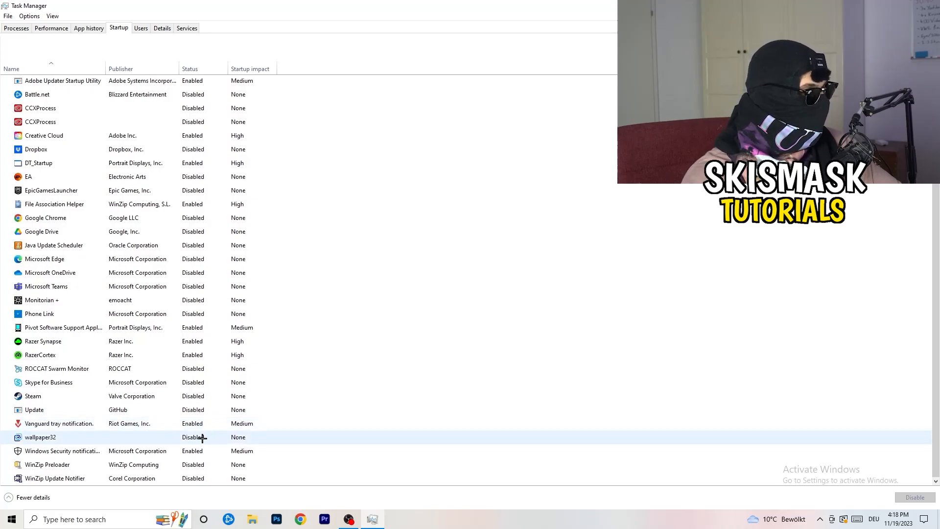
pyautogui.rightClick(63, 450)
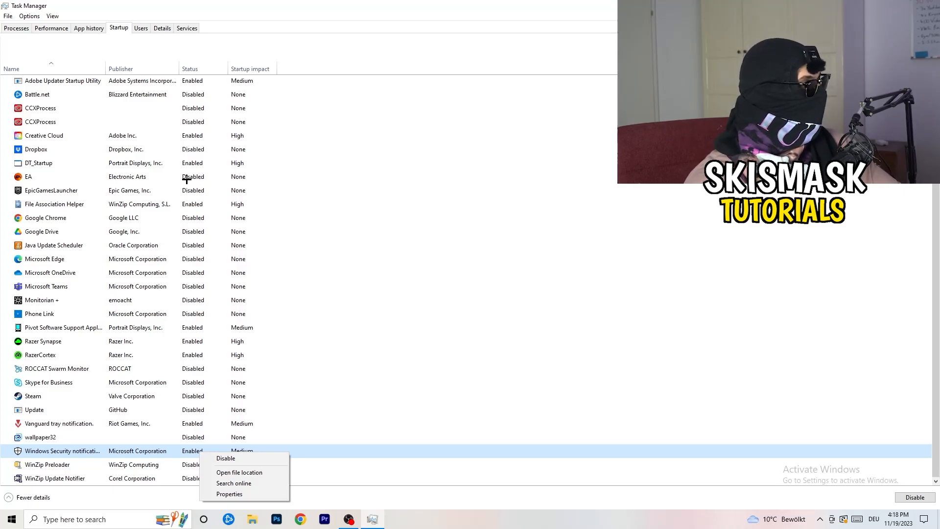
pyautogui.click(15, 27)
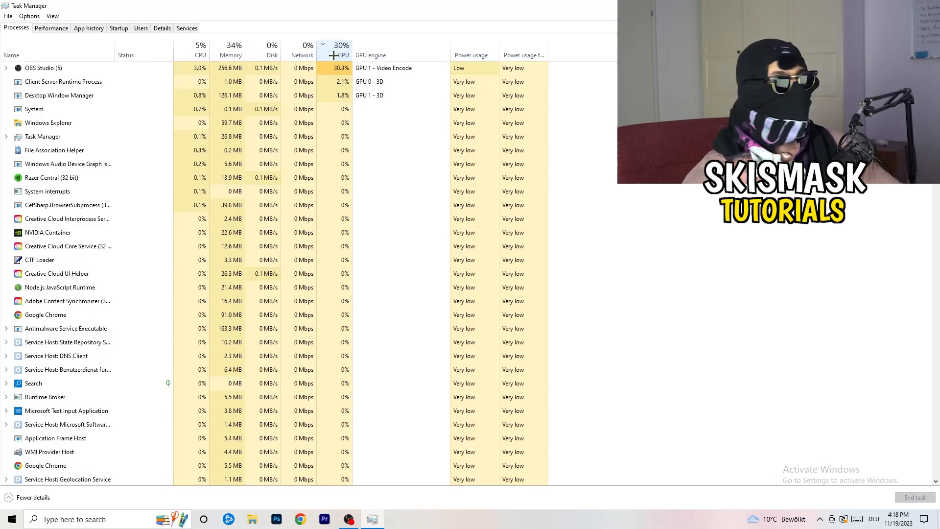
# Step: Sort processes by GPU usage and bring up End task for OBS Studio, the heaviest one
pyautogui.click(43, 68)
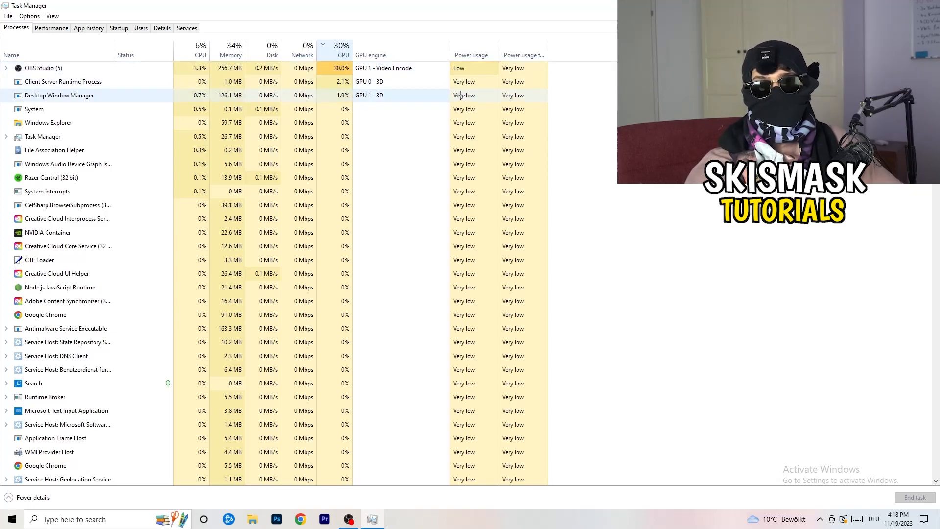
pyautogui.rightClick(44, 68)
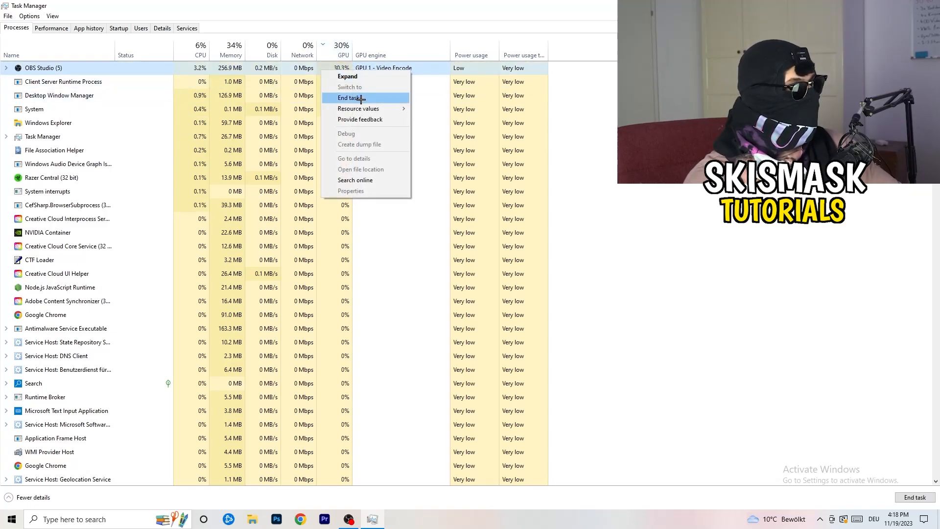